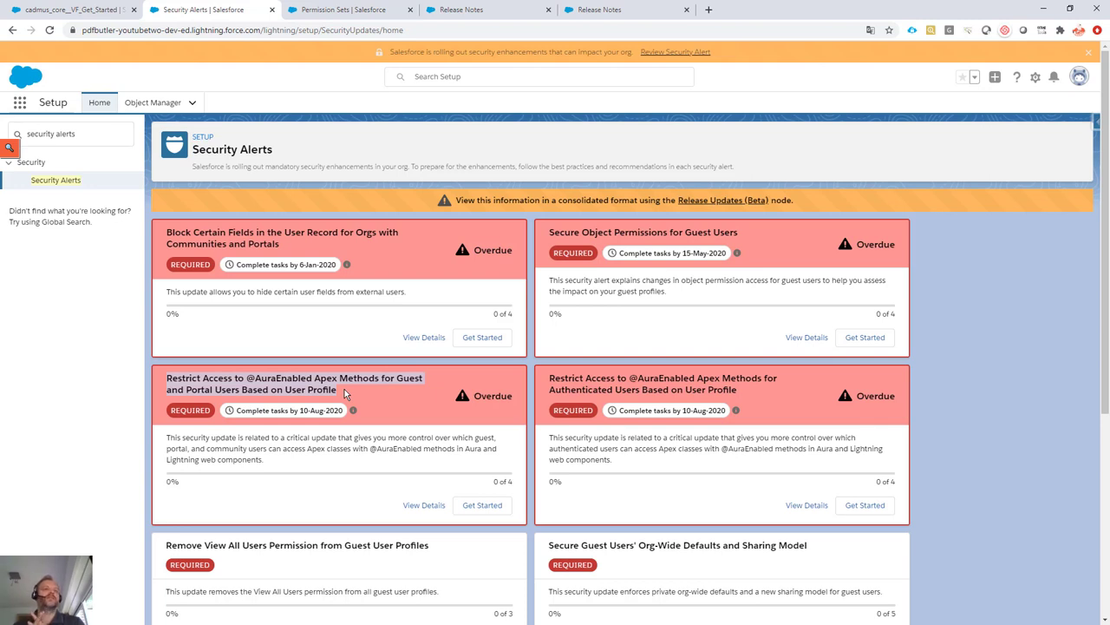
pyautogui.moveTo(346, 400)
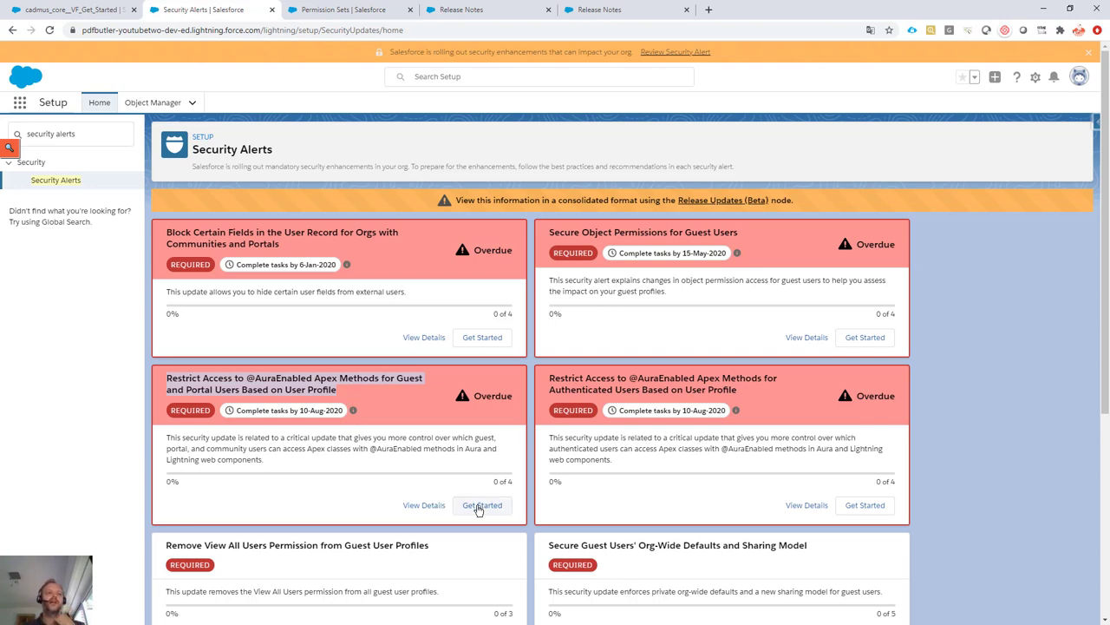
pyautogui.moveTo(481, 504)
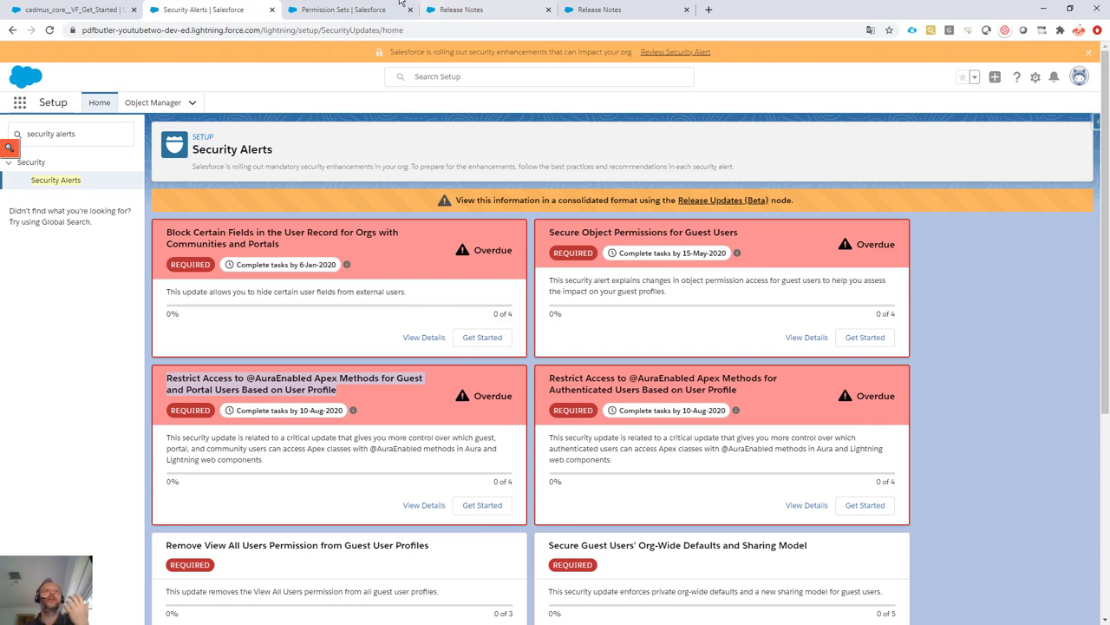
# Step: Open the PDF Butler User permission set's Apex Class Access page from Permission Sets
pyautogui.click(338, 9)
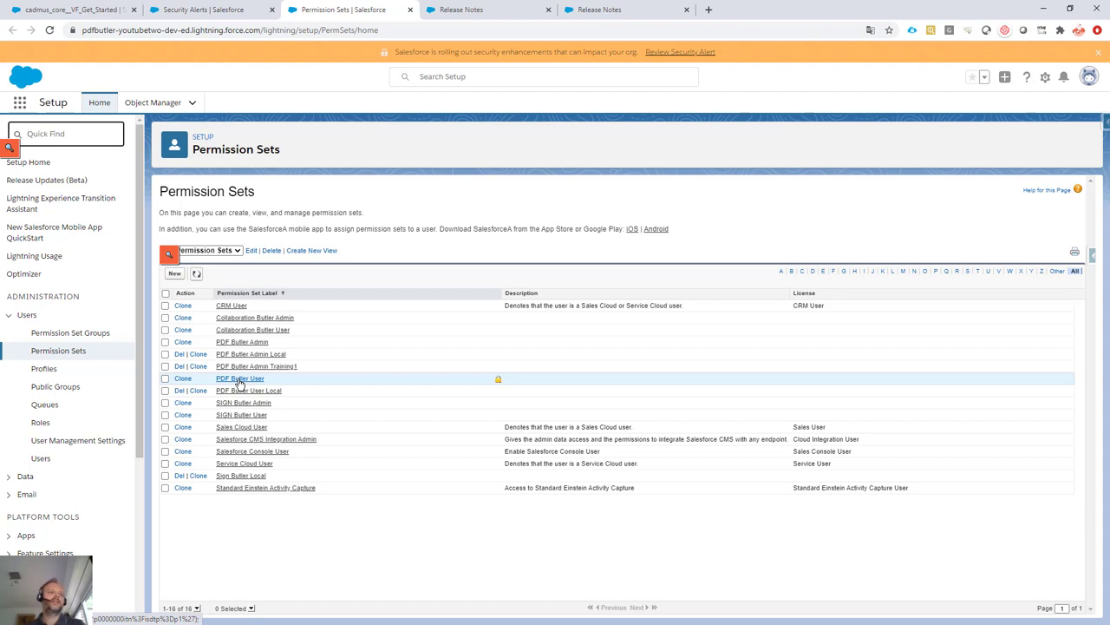
pyautogui.click(240, 378)
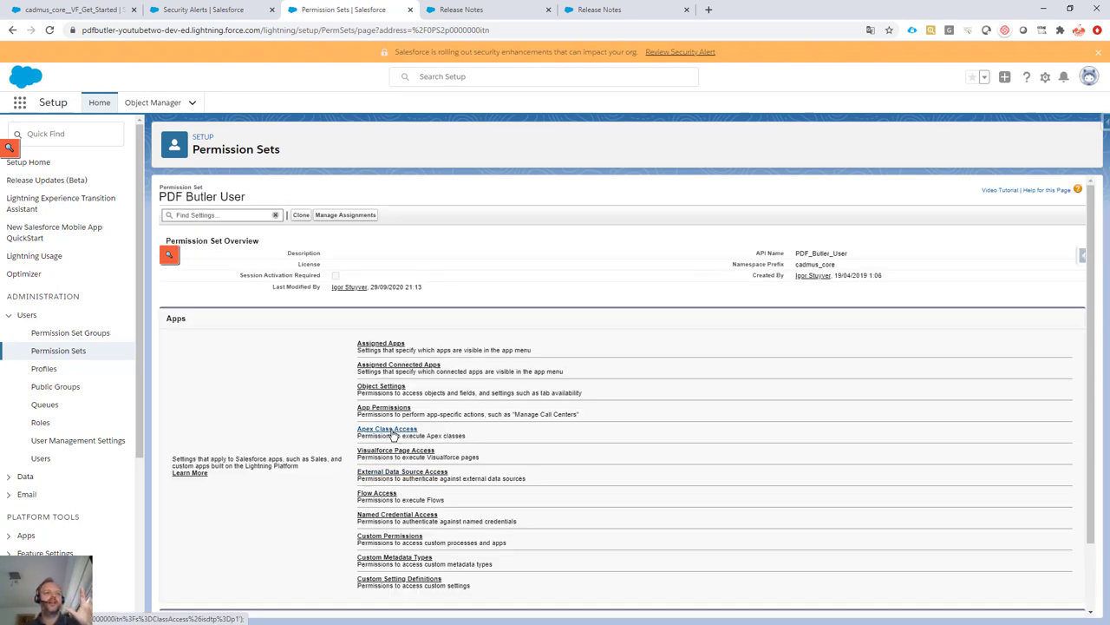
pyautogui.click(387, 429)
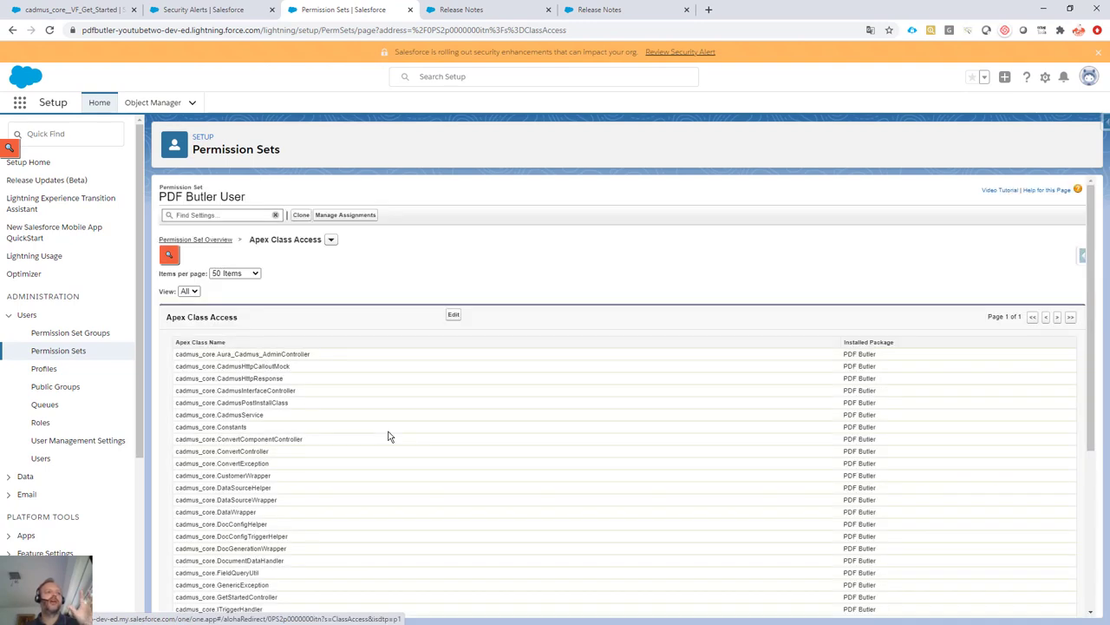
# Step: Scroll through the cadmus_core Apex class list, then switch back to the Security Alerts tab
pyautogui.scroll(-3)
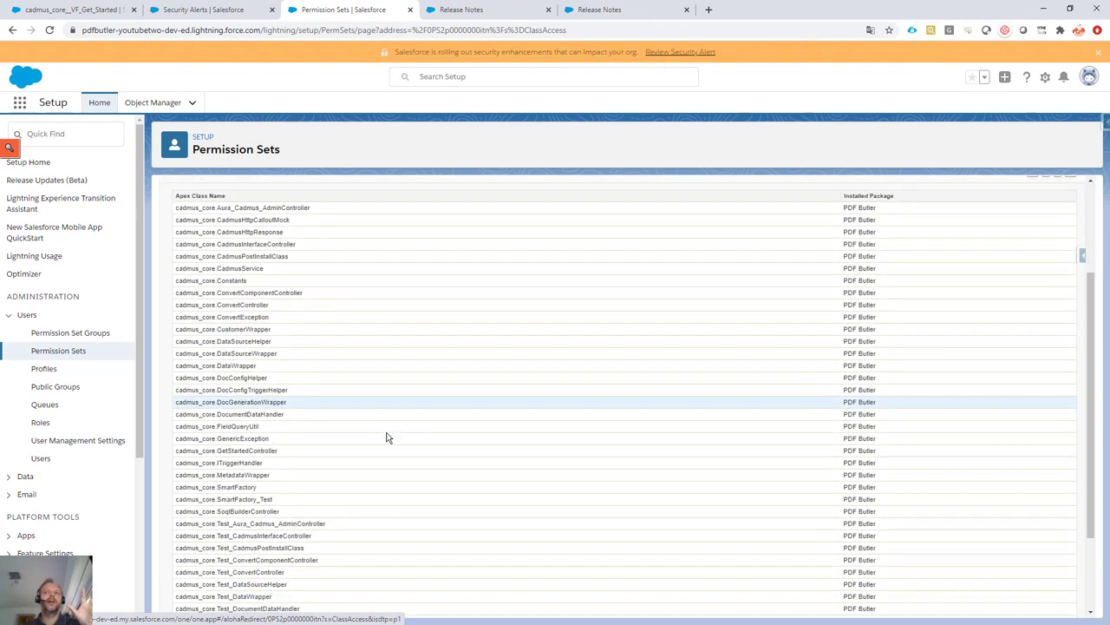
pyautogui.scroll(-3)
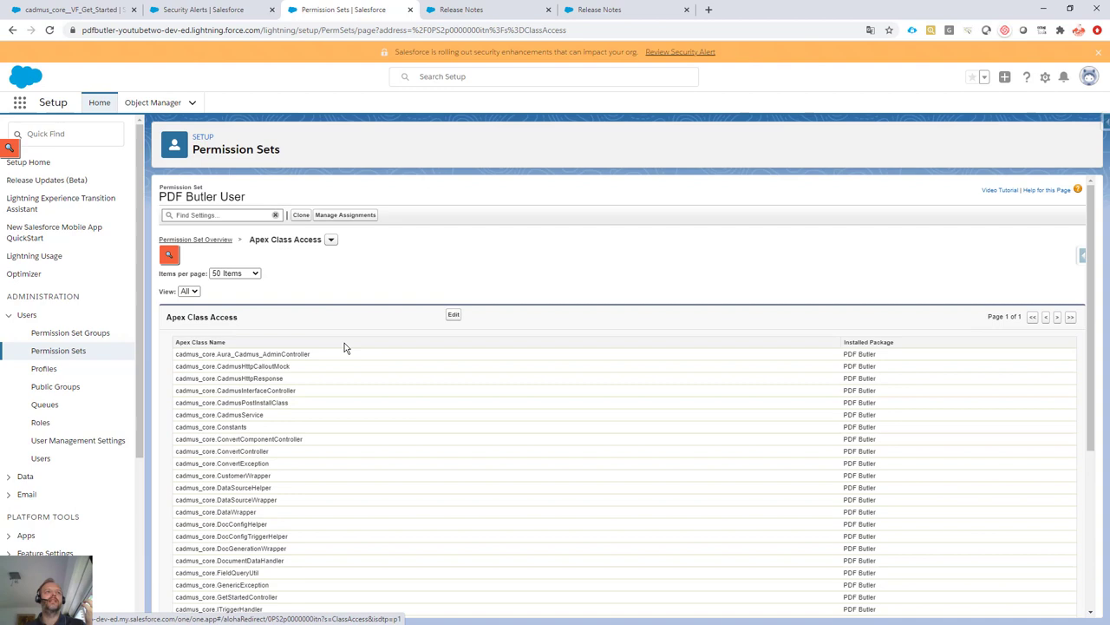
pyautogui.moveTo(339, 341)
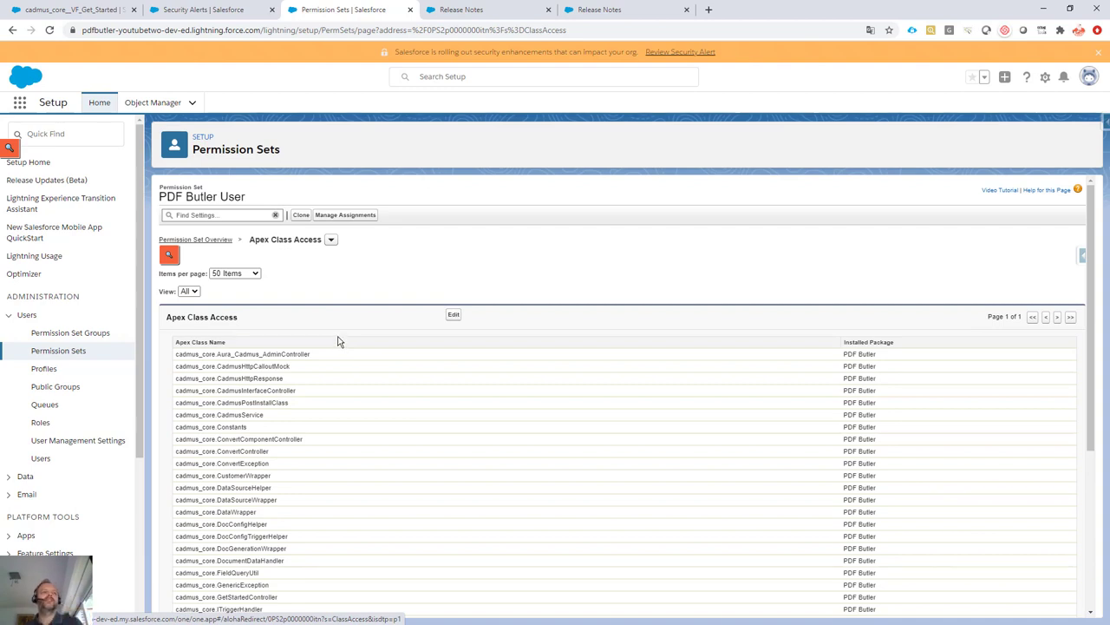
pyautogui.moveTo(335, 345)
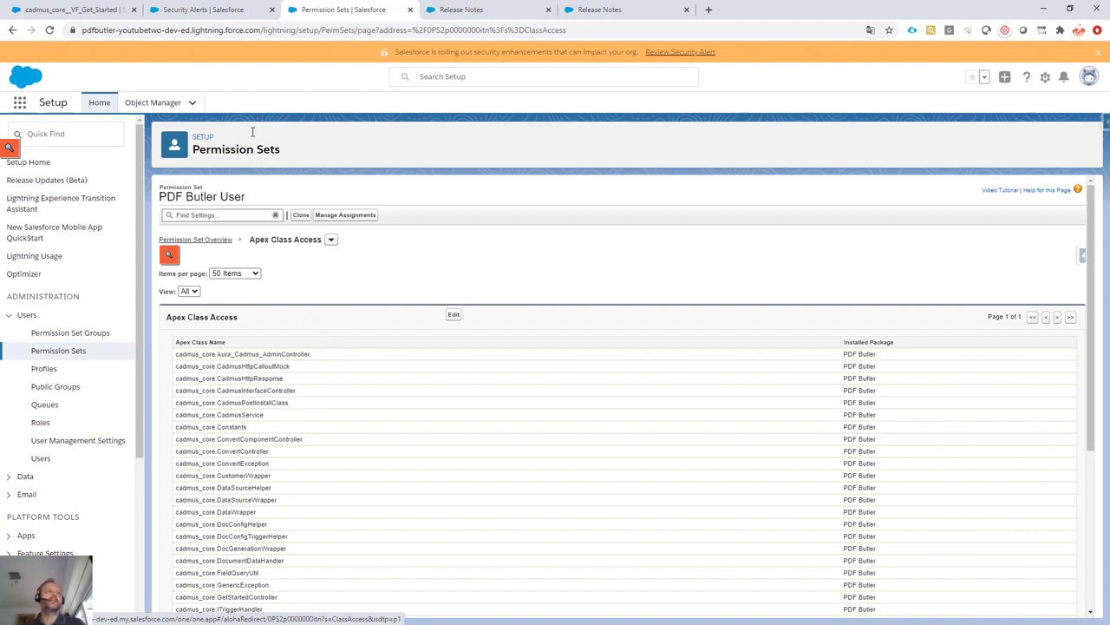
pyautogui.moveTo(232, 97)
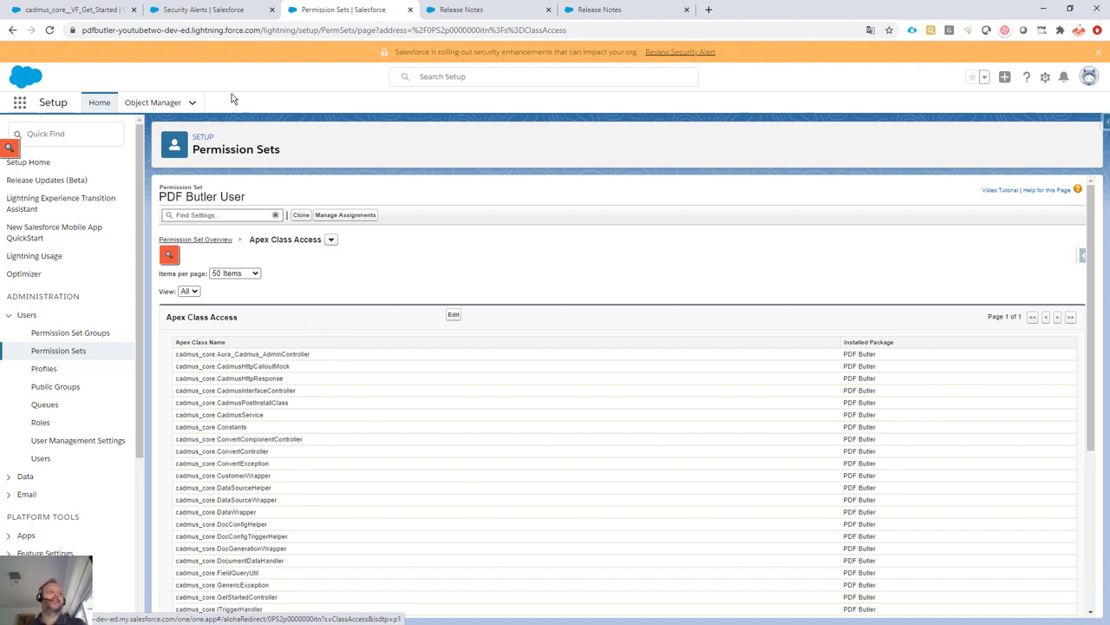
pyautogui.click(208, 10)
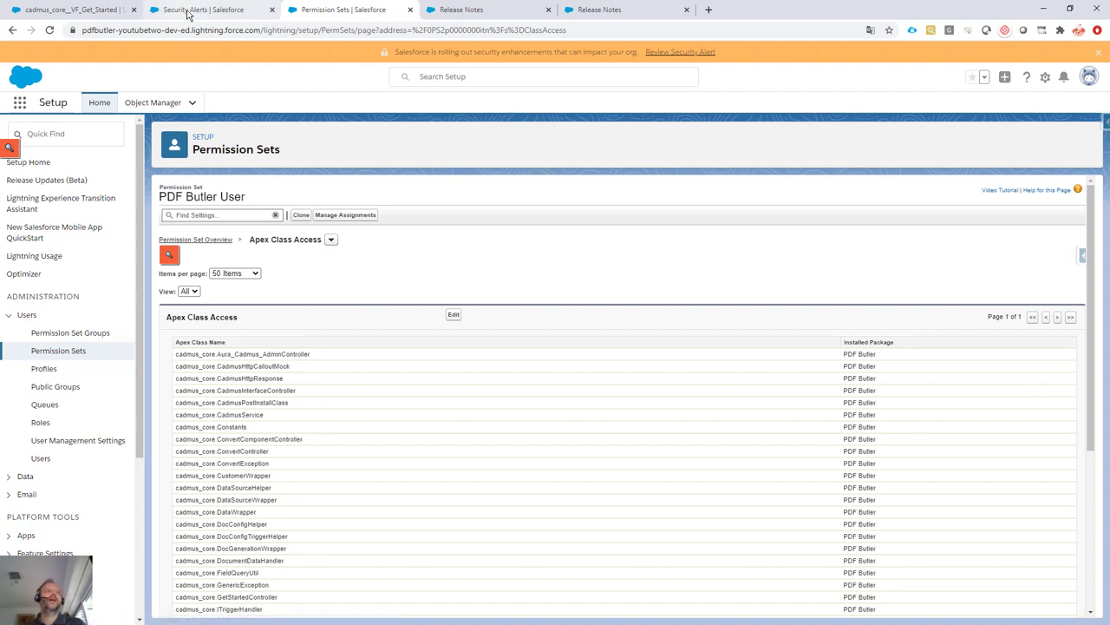
pyautogui.click(200, 9)
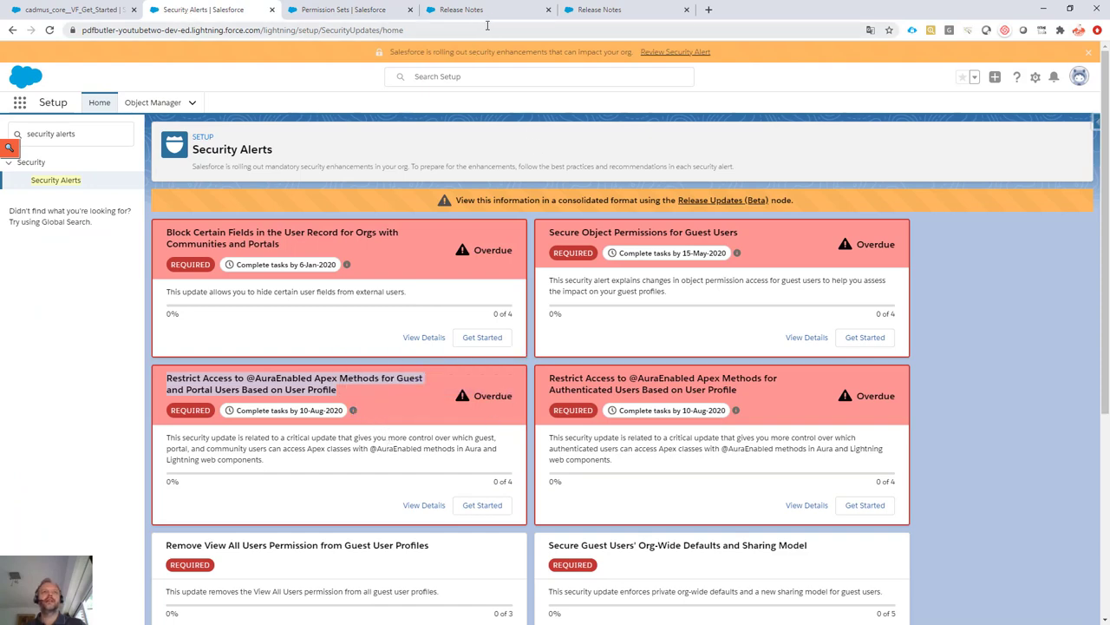
pyautogui.click(488, 10)
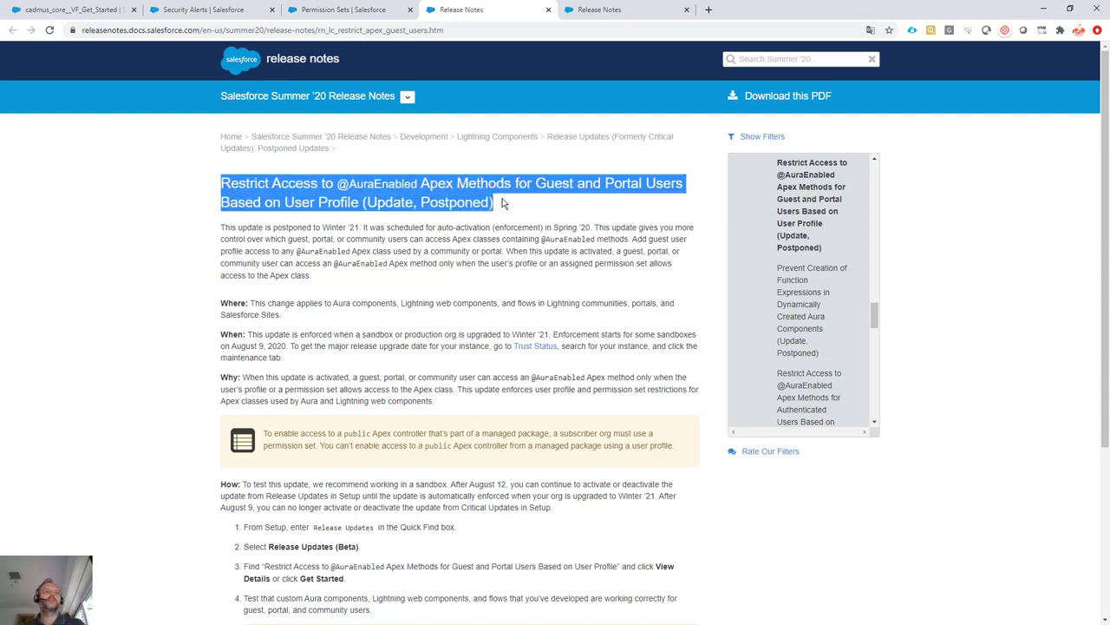
pyautogui.moveTo(320, 136)
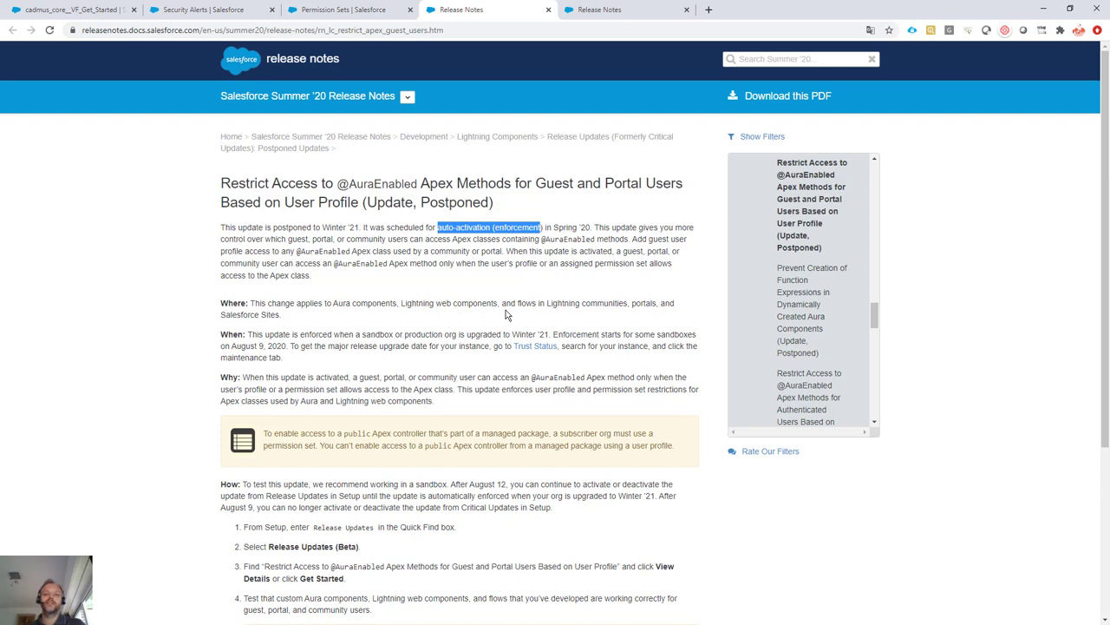
pyautogui.moveTo(510, 323)
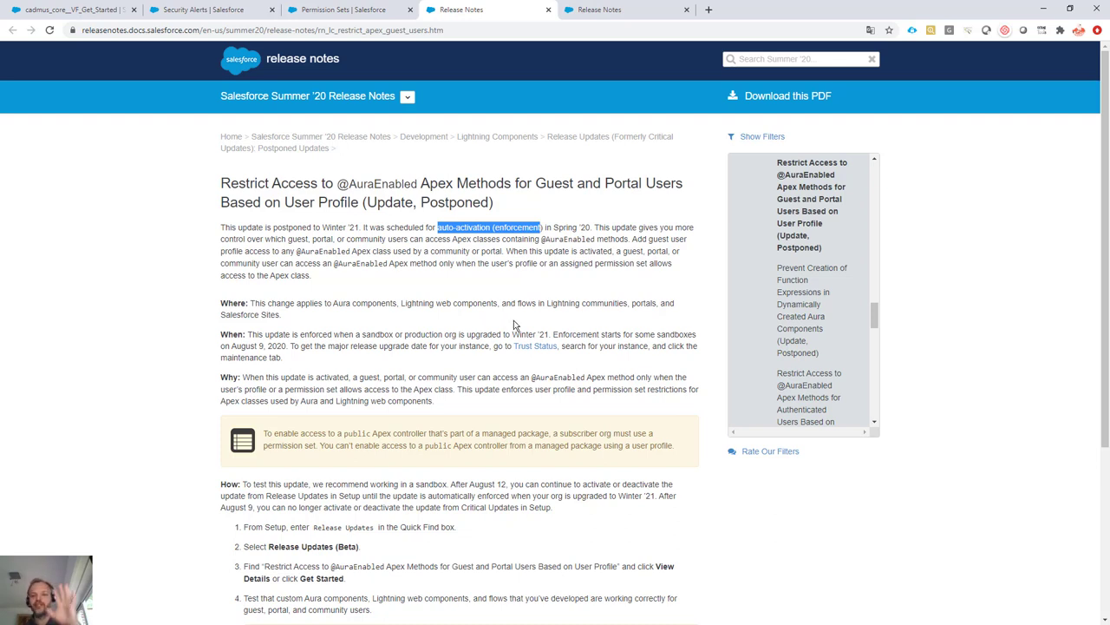